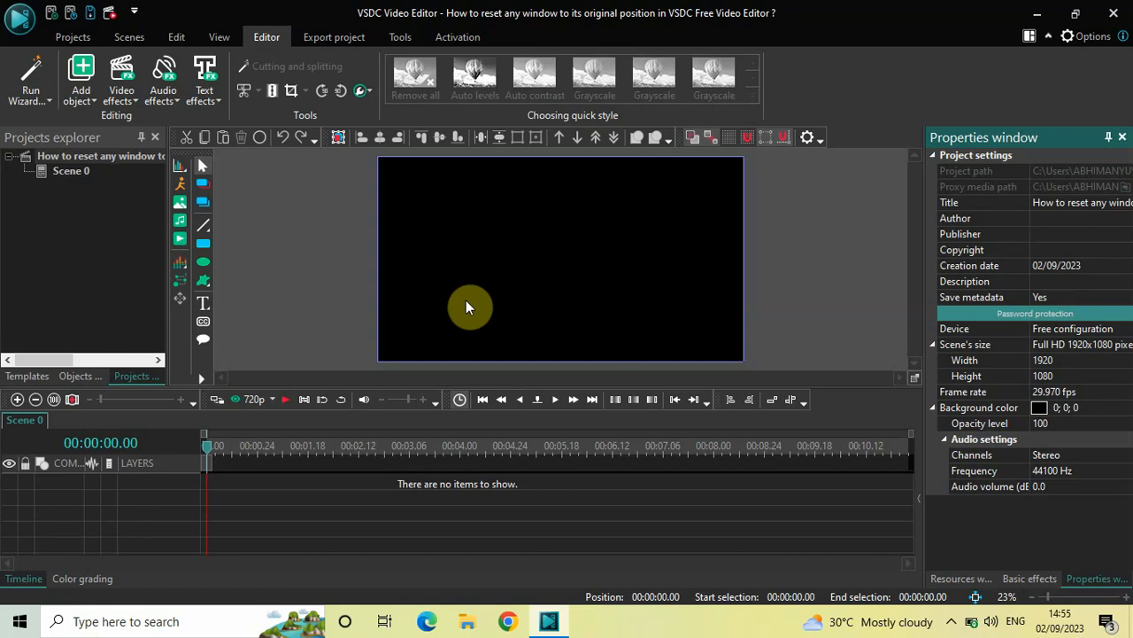
mouse_move(340, 257)
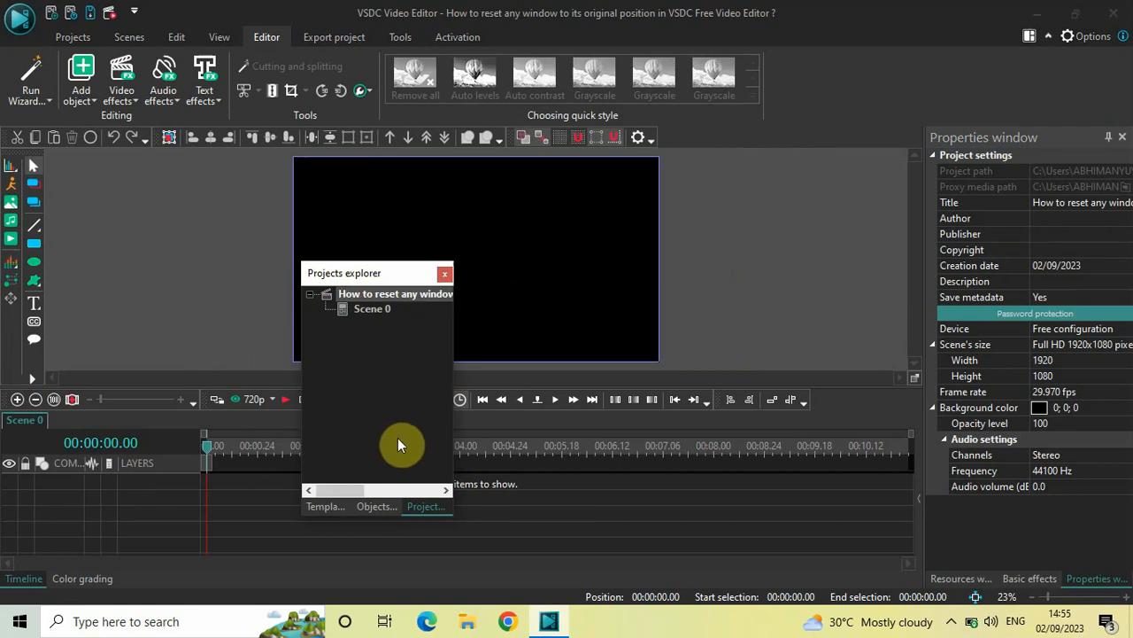
mouse_move(567, 517)
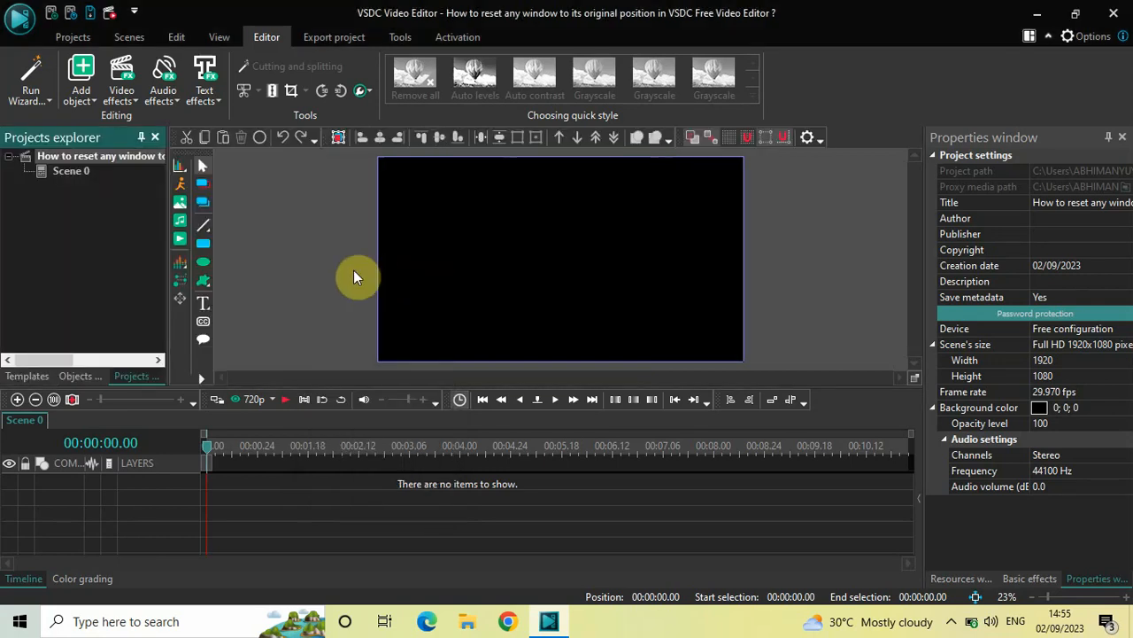
mouse_move(346, 275)
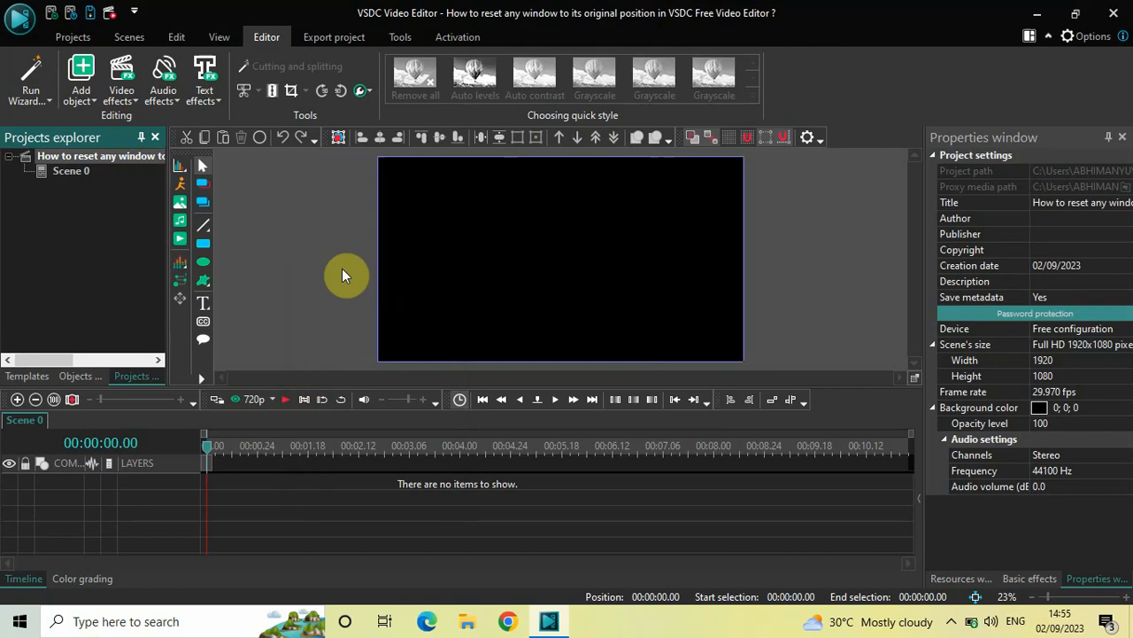
mouse_move(85, 287)
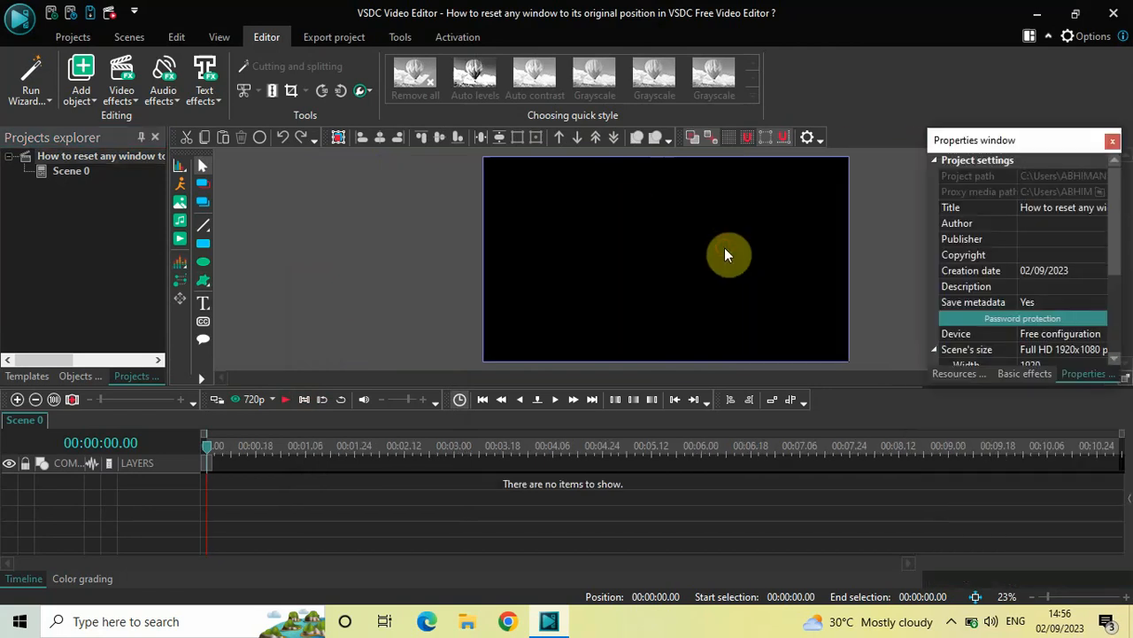
- Undock the Properties window from the right dock so it floats over the workspace
left_click_drag(974, 139, 724, 251)
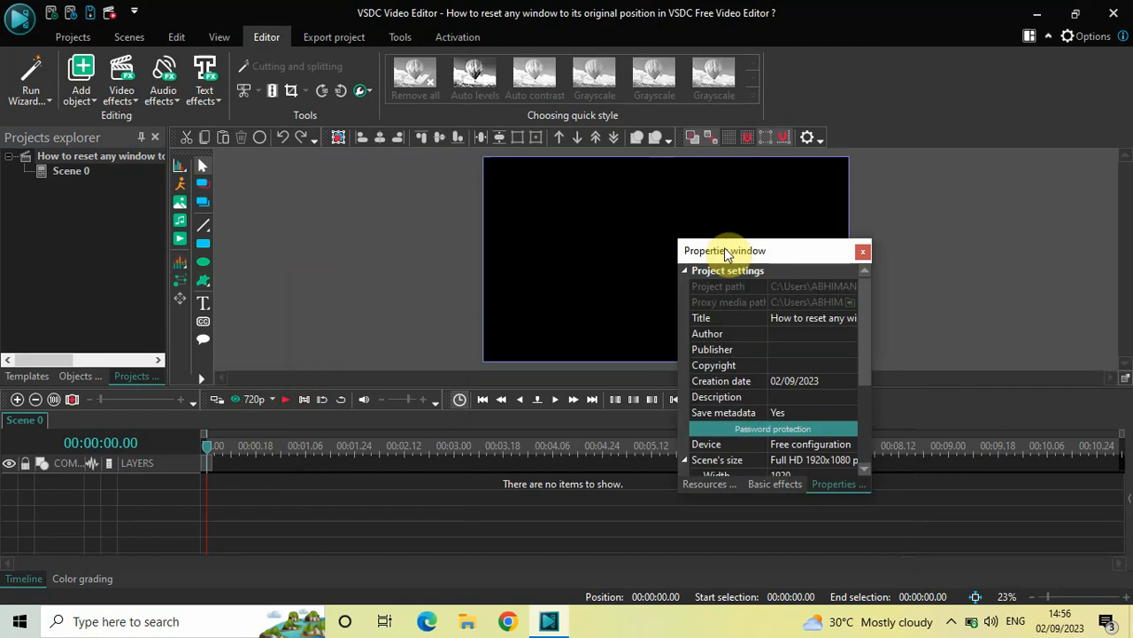
mouse_move(769, 255)
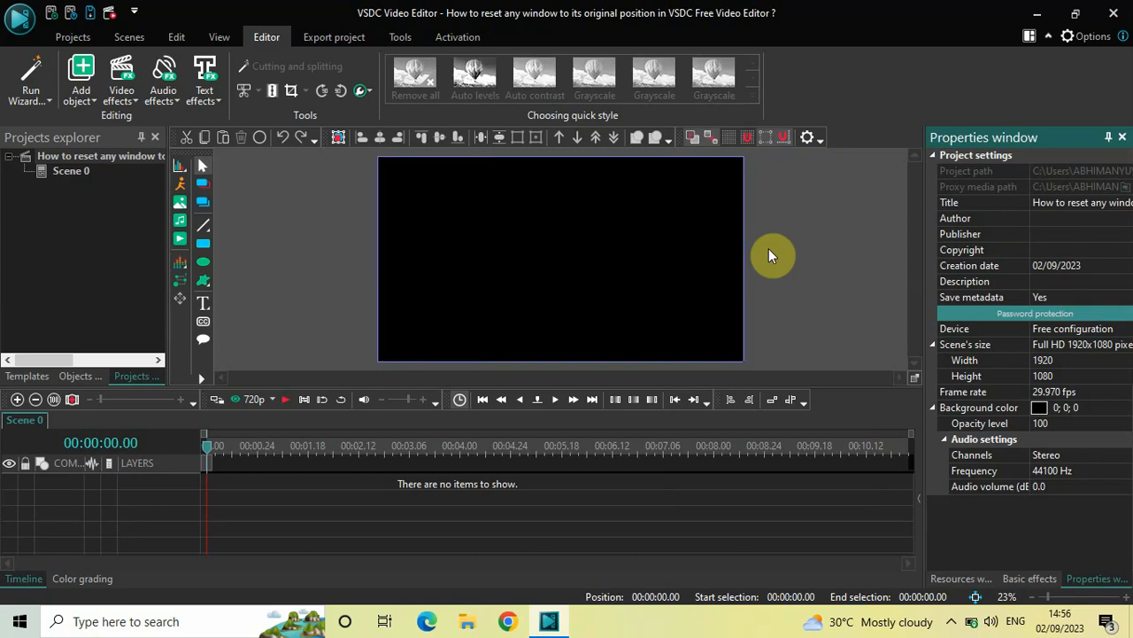
mouse_move(801, 255)
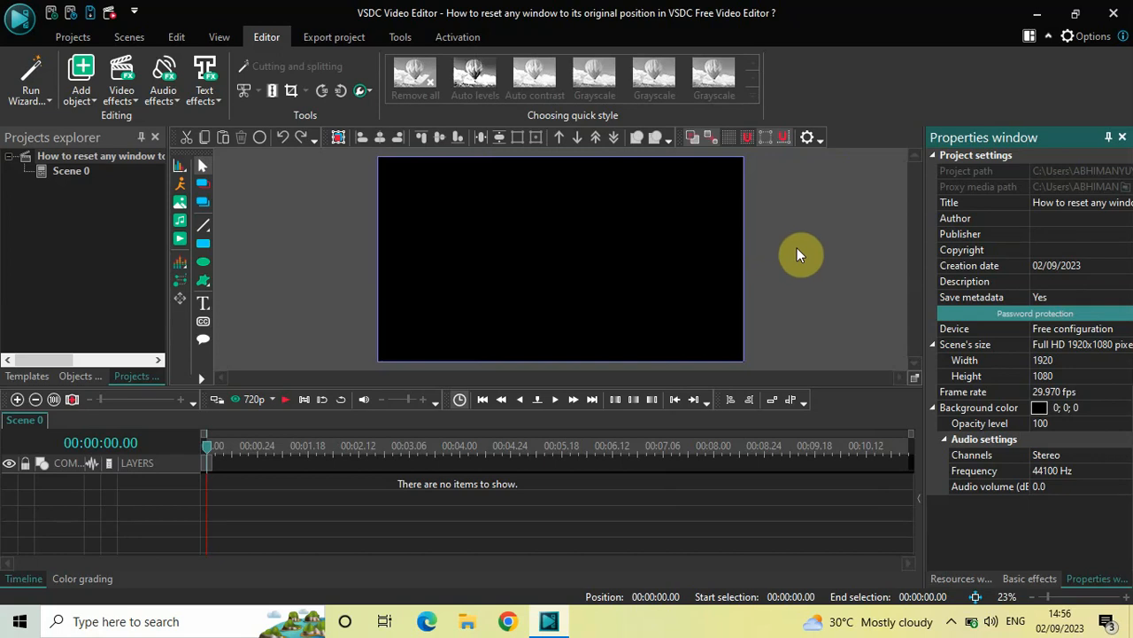